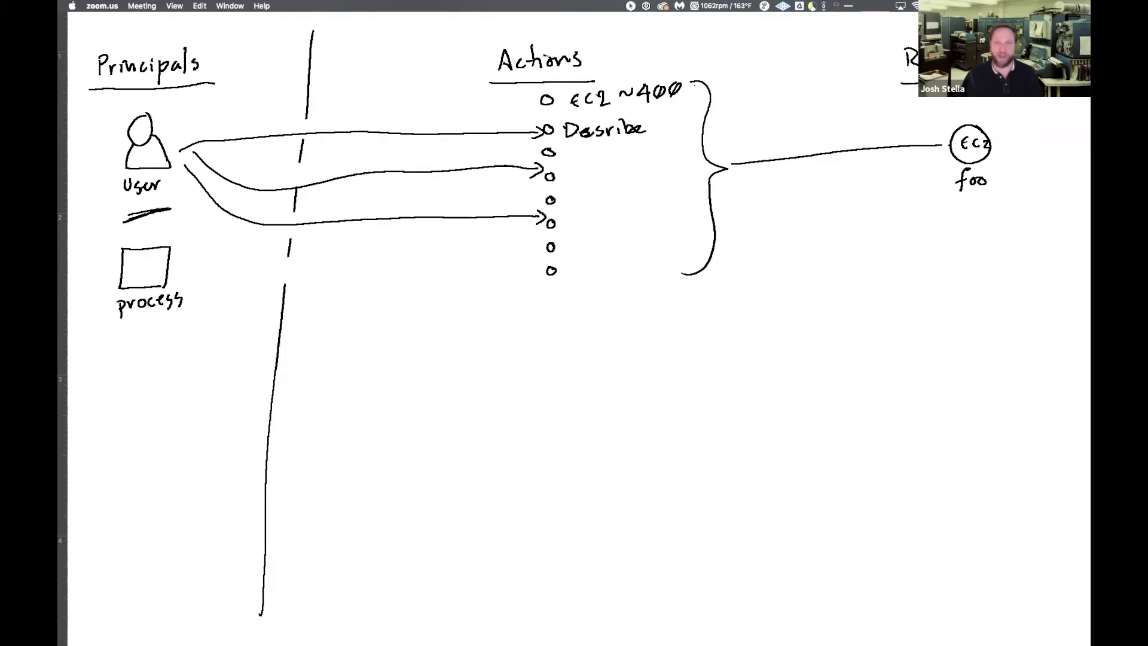
Show the IAM user guide's Policy Types section listing identity-based, resource-based, boundaries, SCPs, ACLs and session policies.
{"action": "left_click", "coordinate": [563, 400]}
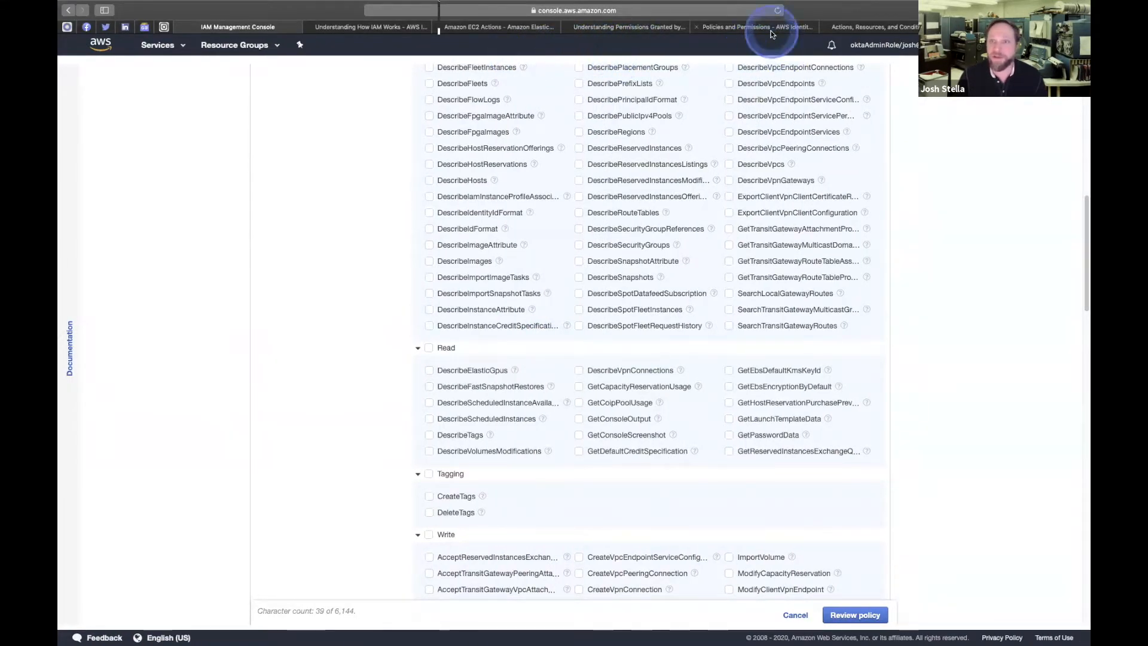
{"action": "left_click", "coordinate": [755, 28]}
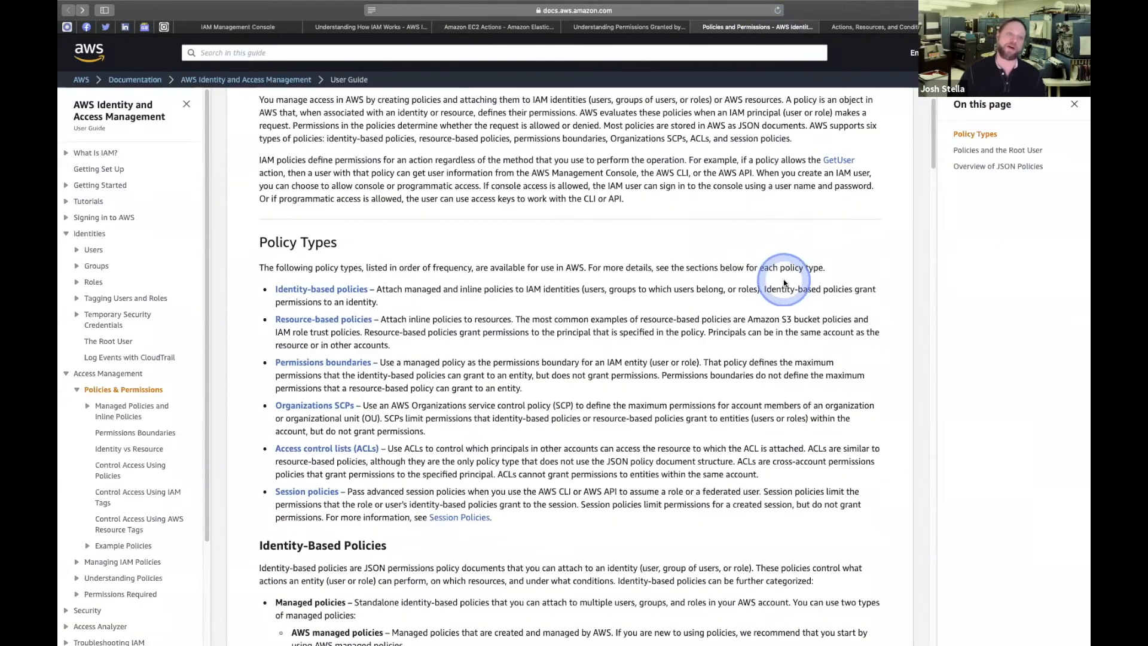
{"action": "scroll", "scroll_direction": "down", "scroll_amount": 3}
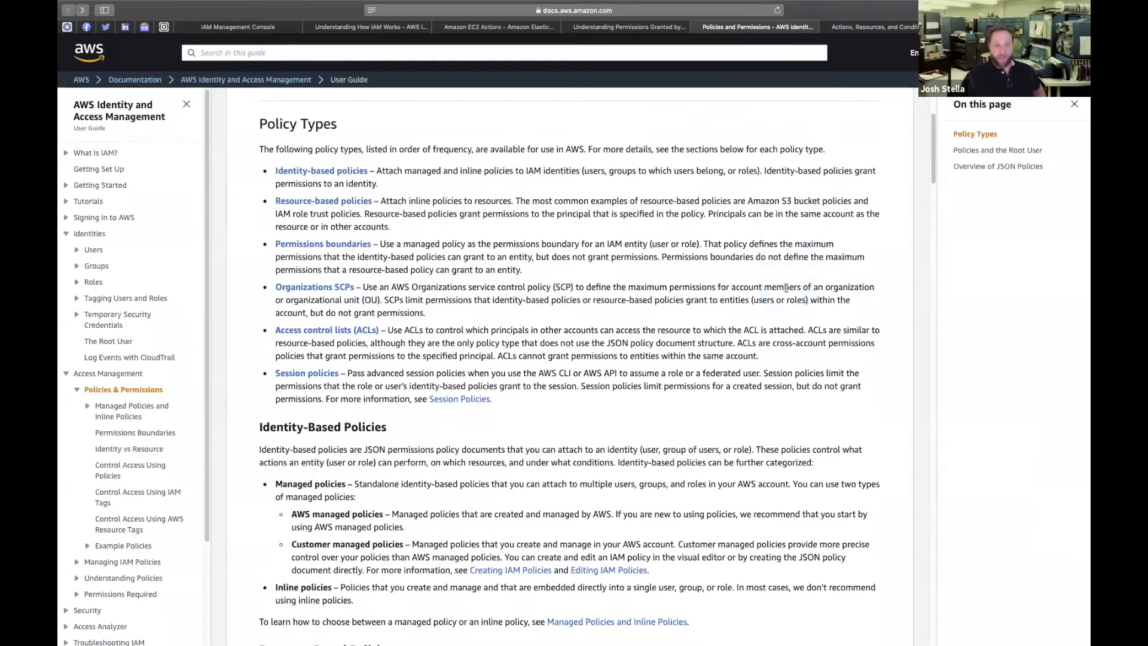
{"action": "left_click", "coordinate": [337, 176]}
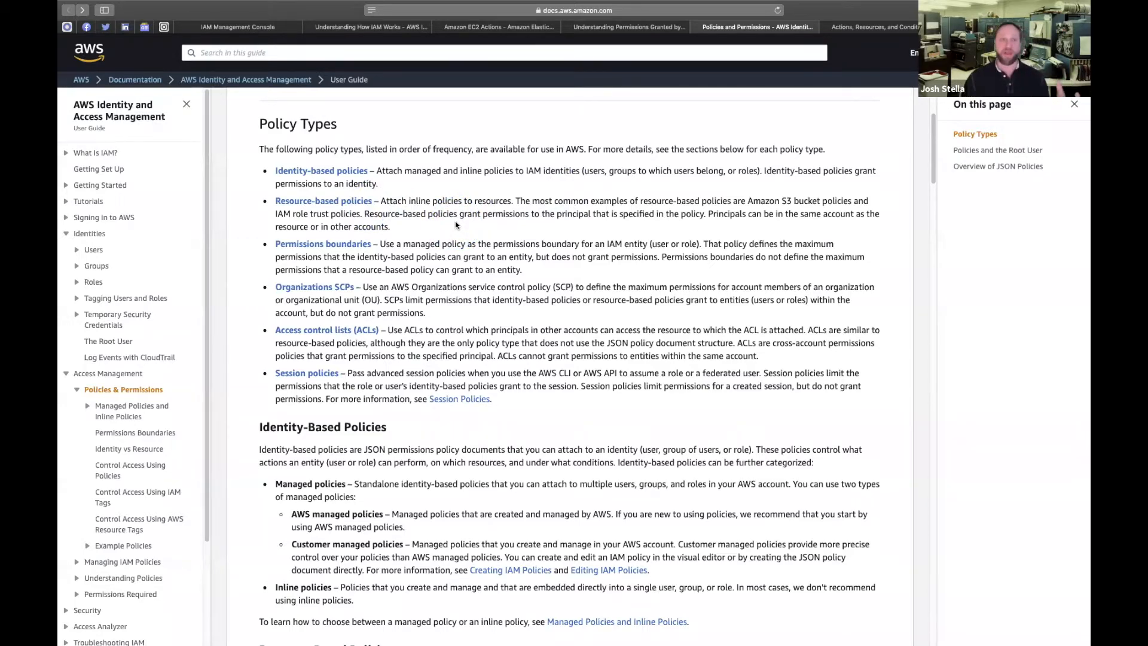
{"action": "left_click", "coordinate": [237, 28]}
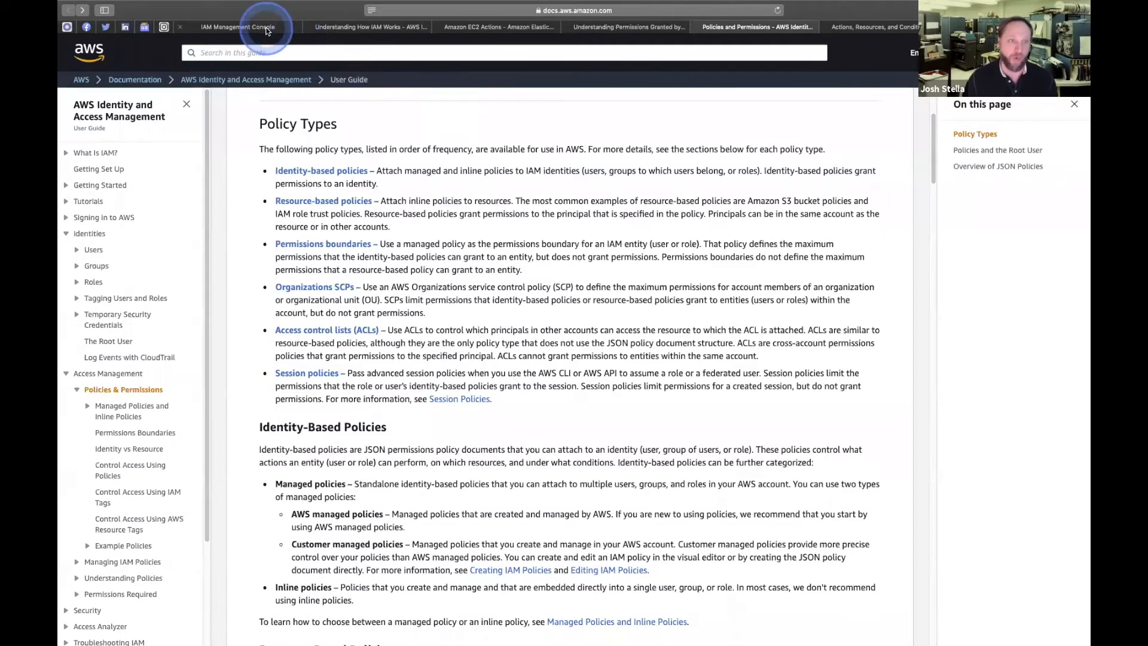
View the AlexaForBusinessGatewayExecution policy's usage, version history and version 1 JSON.
{"action": "left_click", "coordinate": [236, 28]}
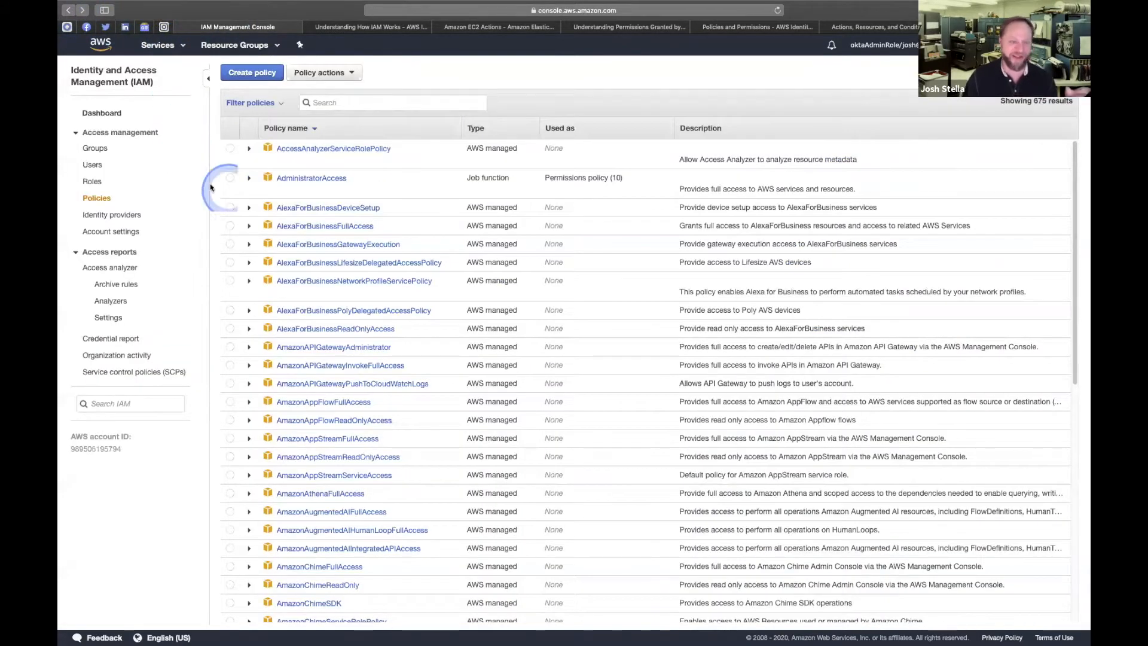
{"action": "mouse_move", "coordinate": [351, 225]}
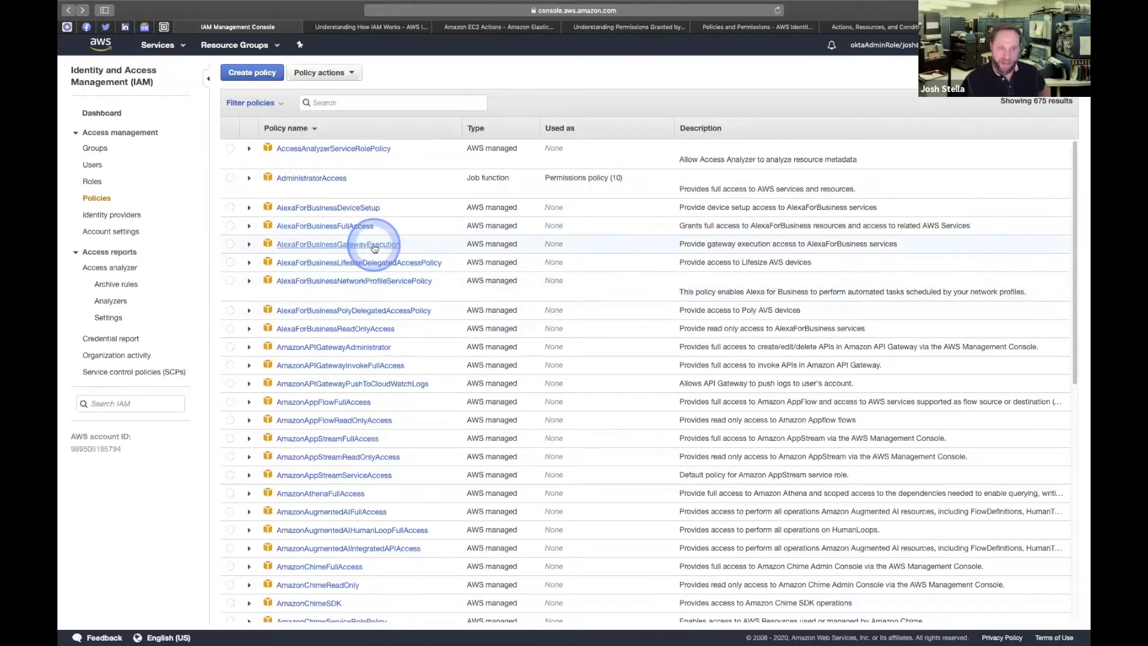
{"action": "left_click", "coordinate": [338, 244]}
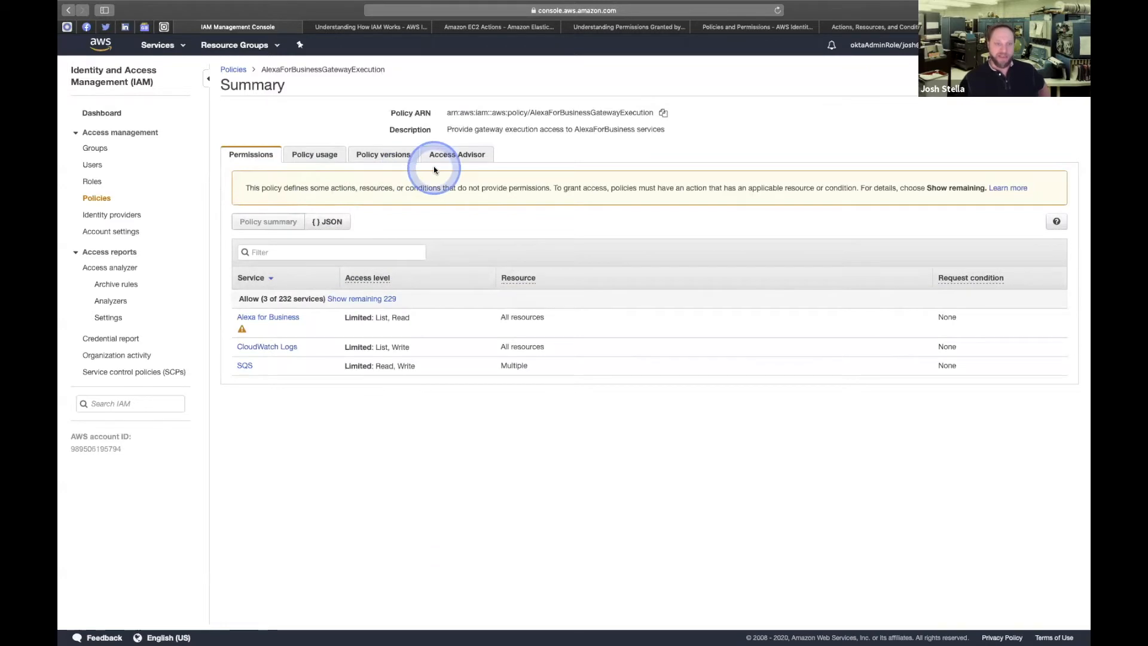
{"action": "left_click", "coordinate": [315, 155]}
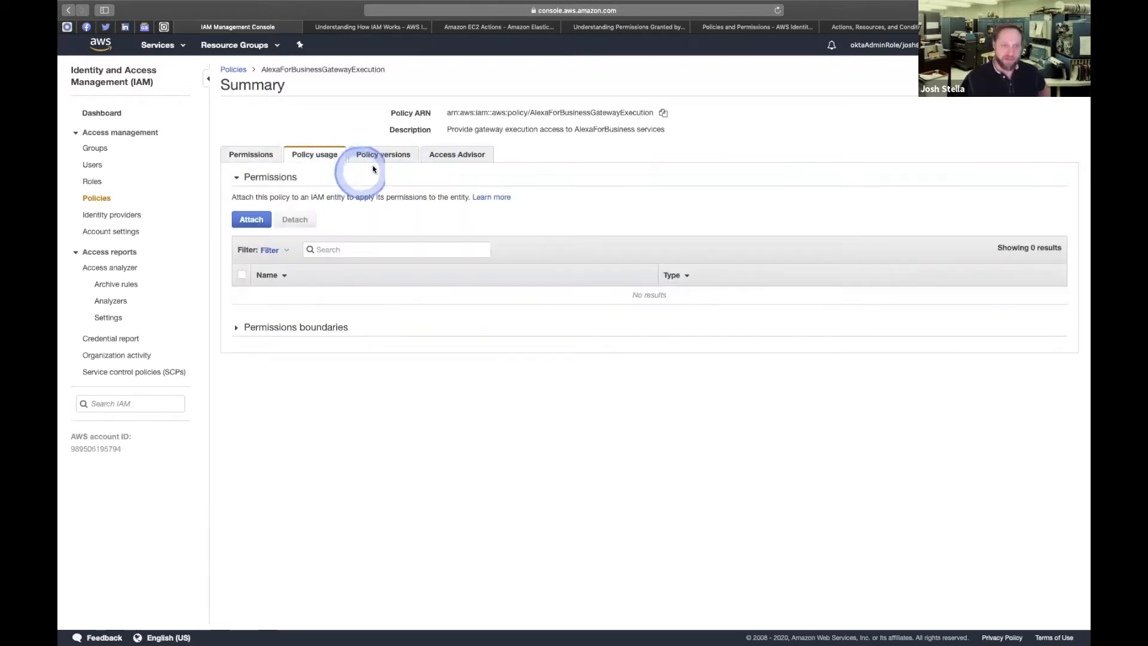
{"action": "left_click", "coordinate": [383, 154]}
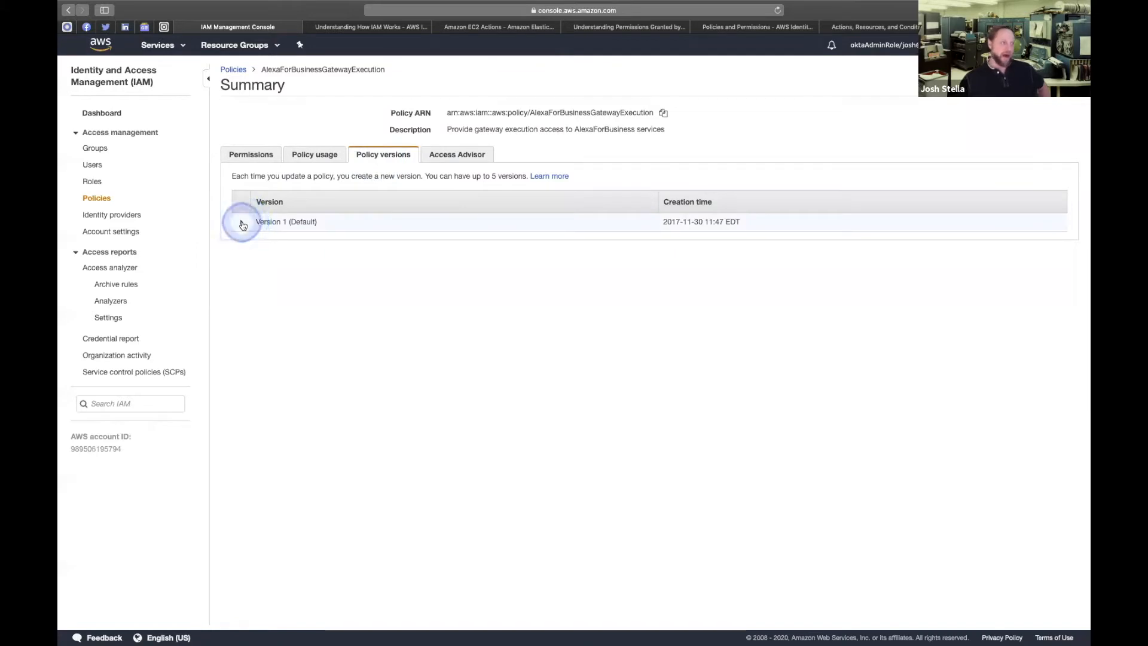
{"action": "left_click", "coordinate": [240, 222]}
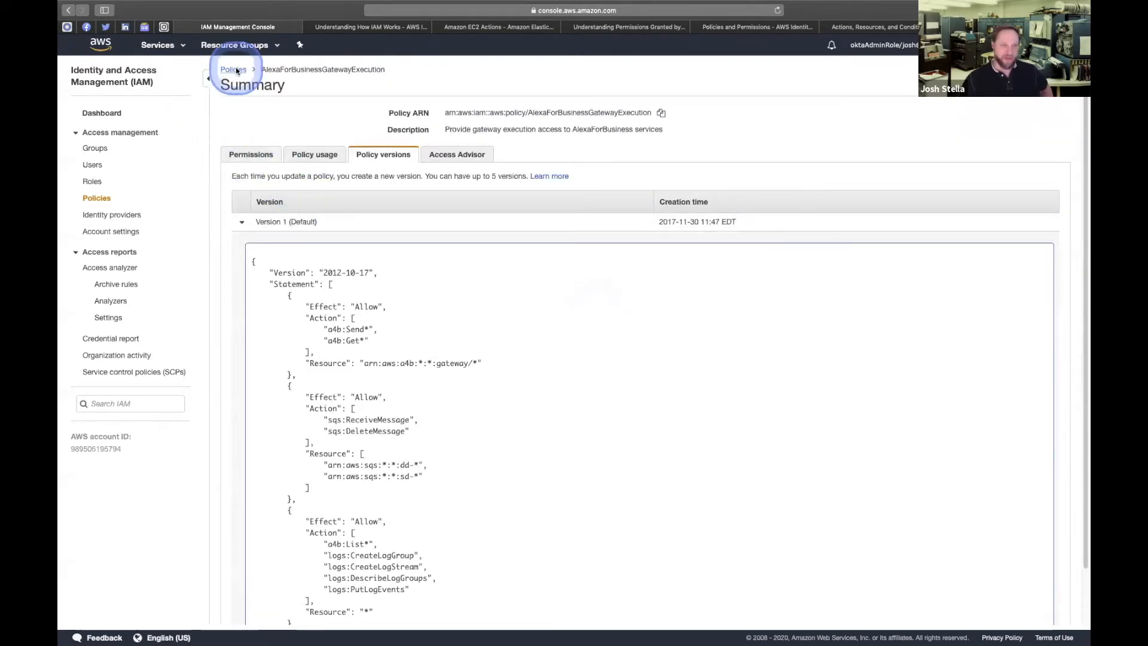
Return to the full IAM managed policies list via the Policies breadcrumb.
{"action": "left_click", "coordinate": [232, 70]}
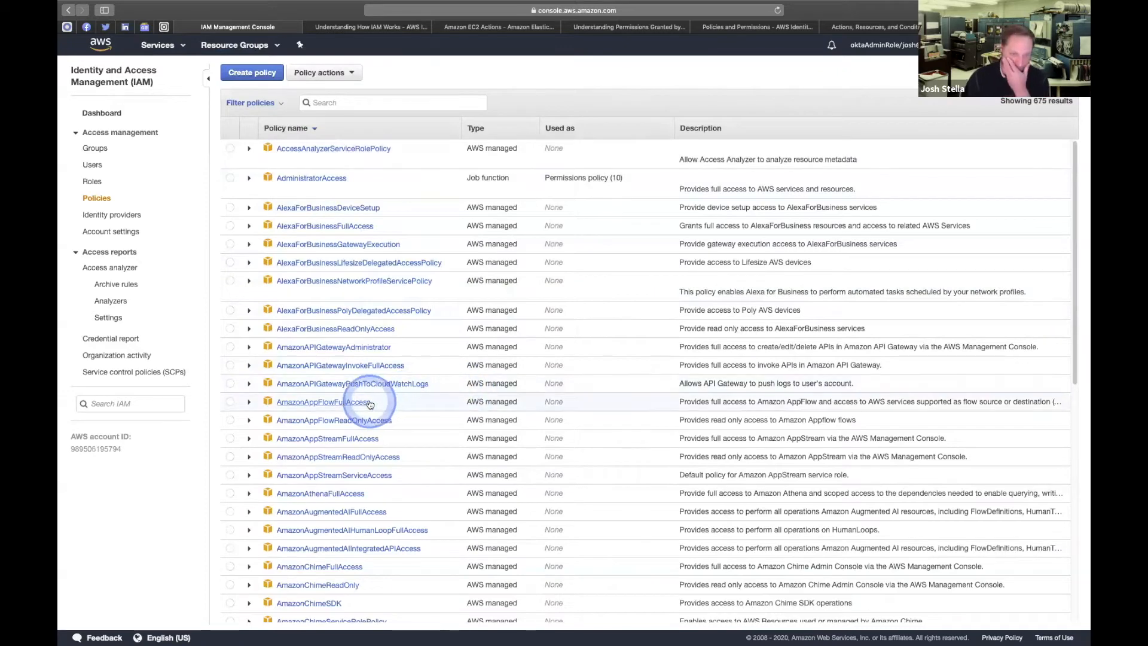
{"action": "scroll", "scroll_direction": "down", "scroll_amount": 3}
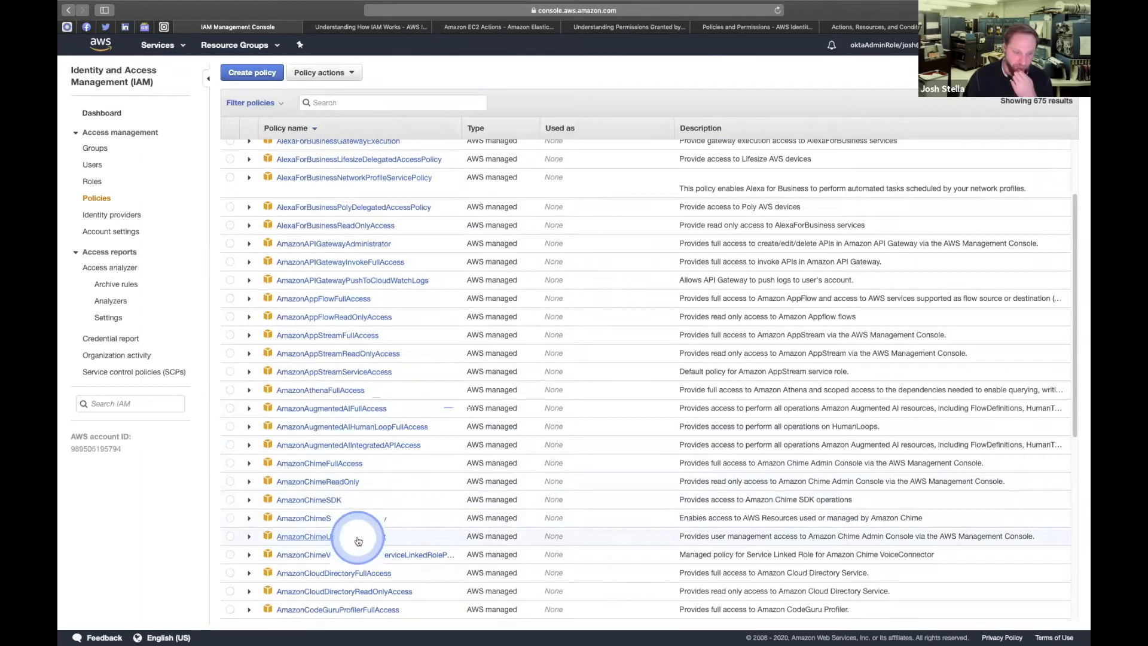
Expand the AmazonChimeUserManagement policy's default version 8 JSON from its version history.
{"action": "left_click", "coordinate": [311, 535]}
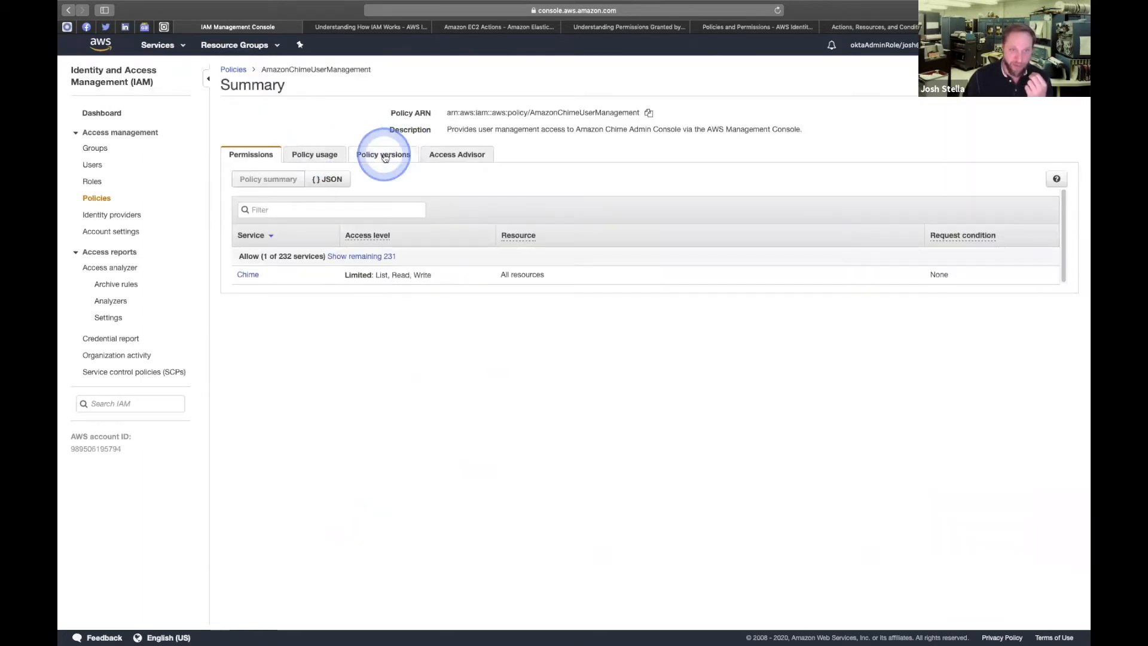
{"action": "left_click", "coordinate": [382, 155]}
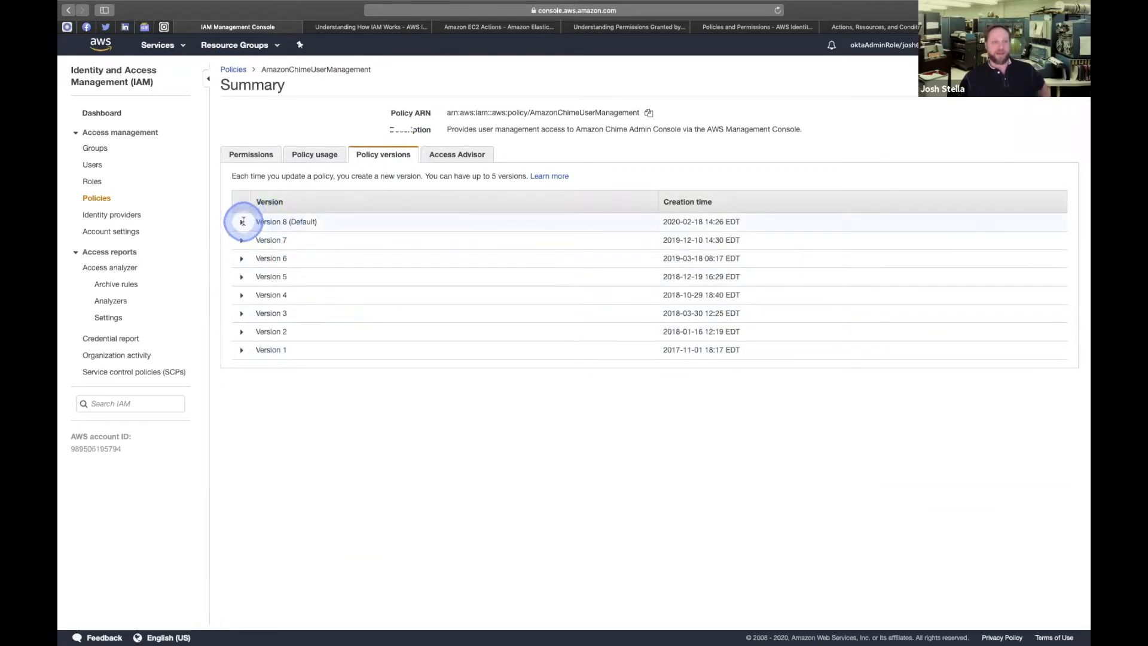
{"action": "left_click", "coordinate": [242, 221]}
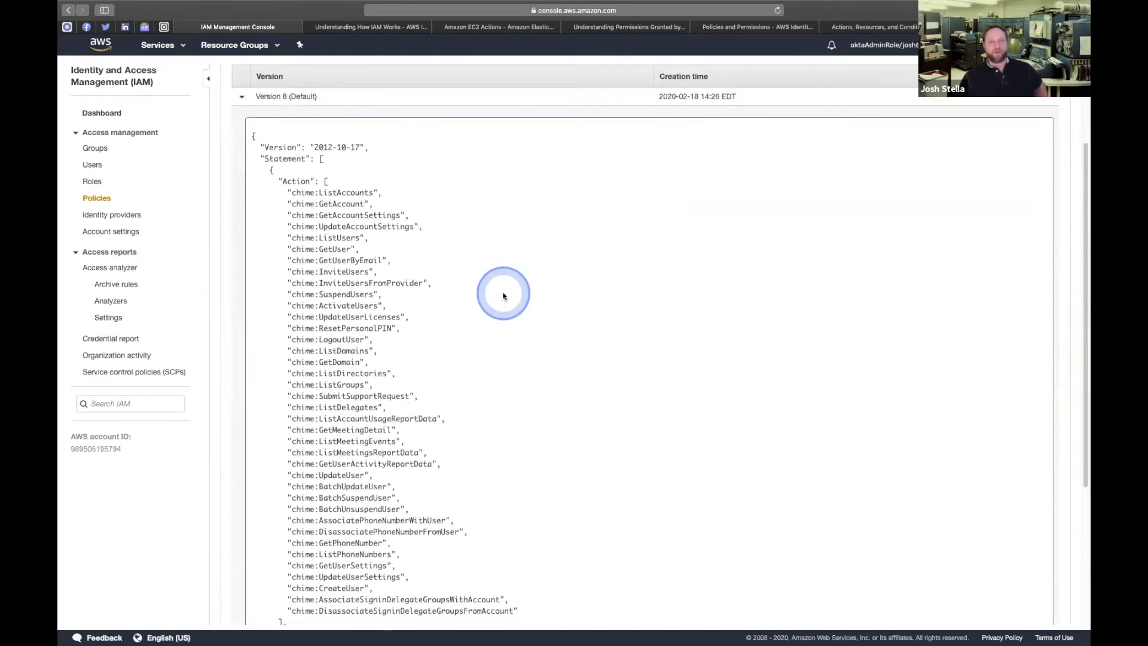
{"action": "scroll", "scroll_direction": "down", "scroll_amount": 3}
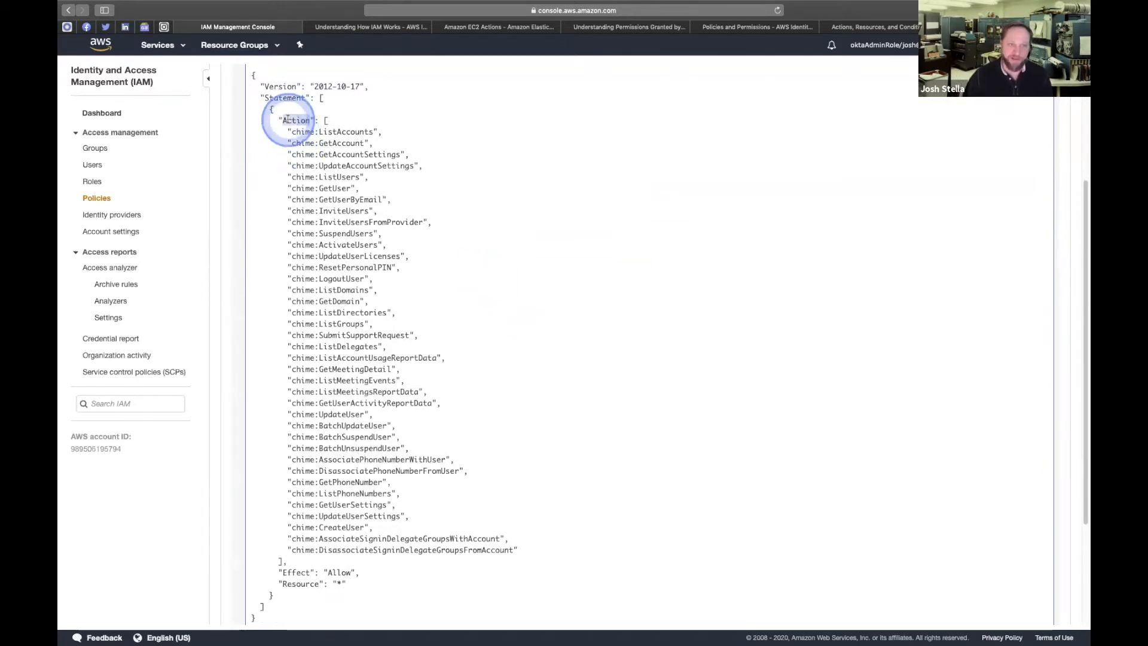
Highlight the Action key in the single Allow statement of chime actions on all resources.
{"action": "double_click", "coordinate": [295, 120]}
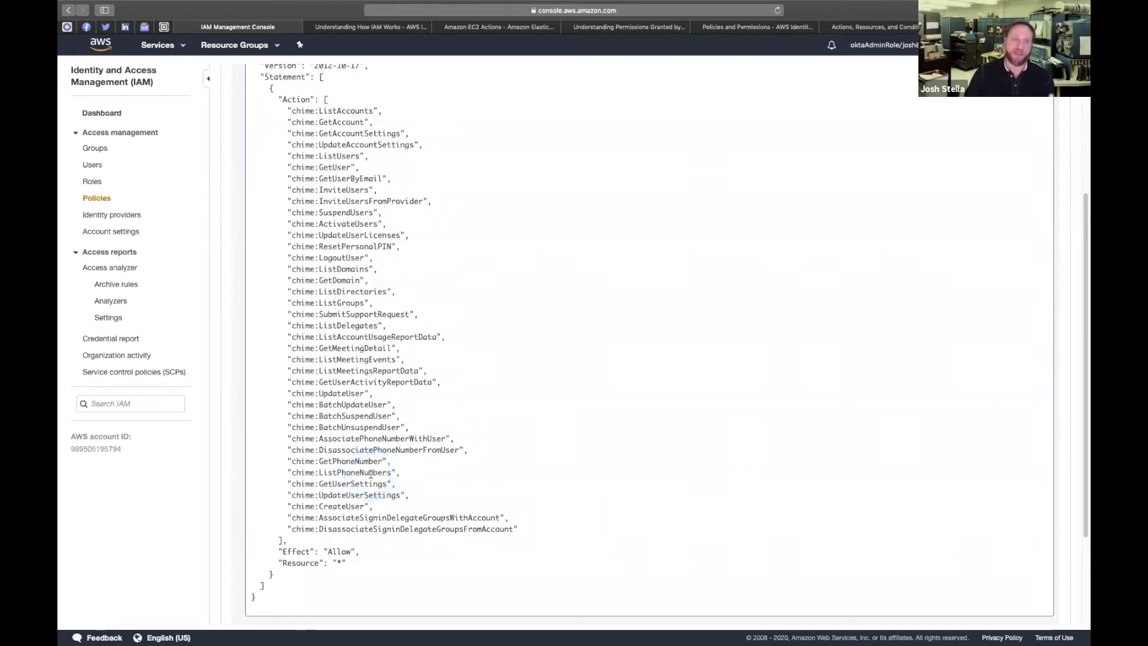
{"action": "scroll", "scroll_direction": "down", "scroll_amount": 3}
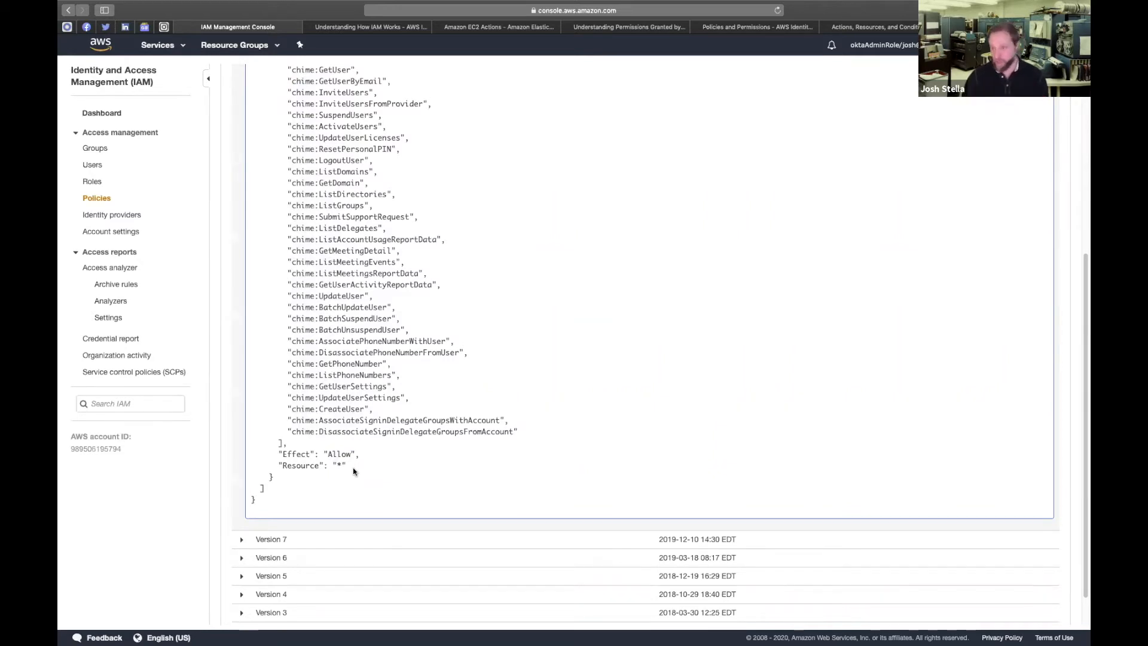
{"action": "left_click", "coordinate": [363, 474]}
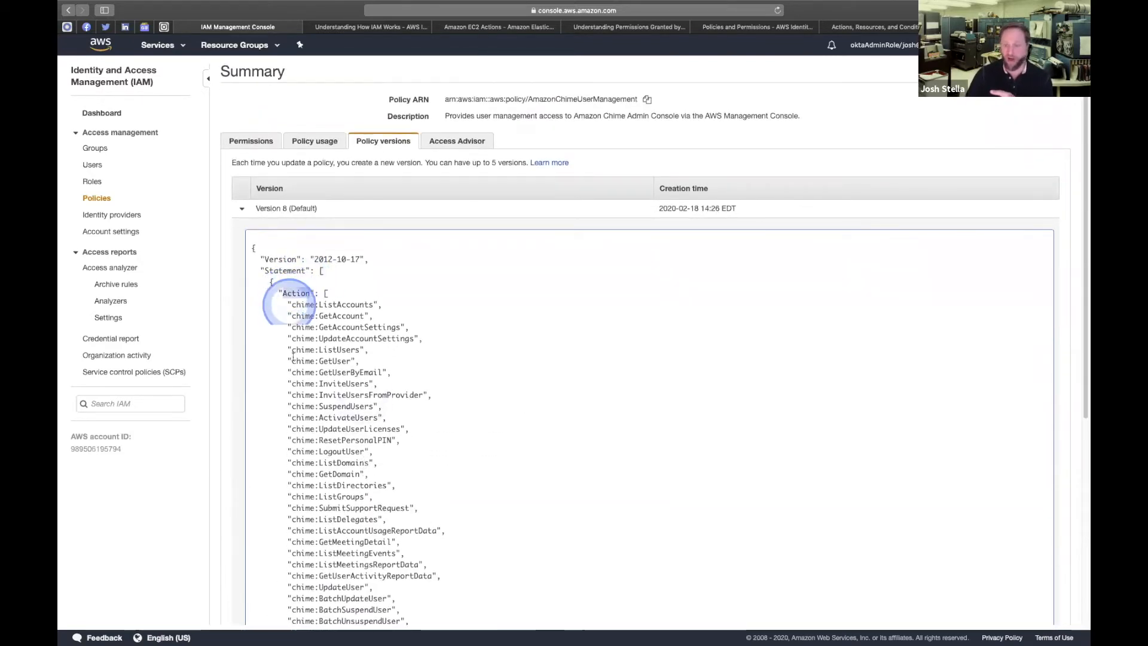
{"action": "double_click", "coordinate": [296, 293]}
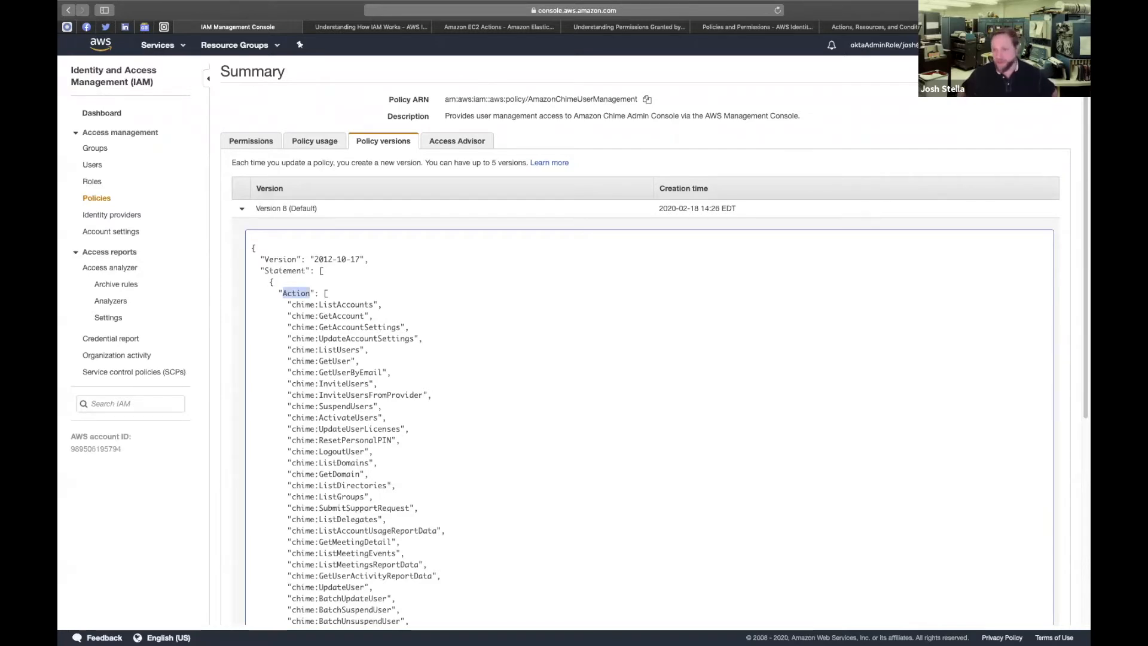
{"action": "left_click", "coordinate": [477, 449]}
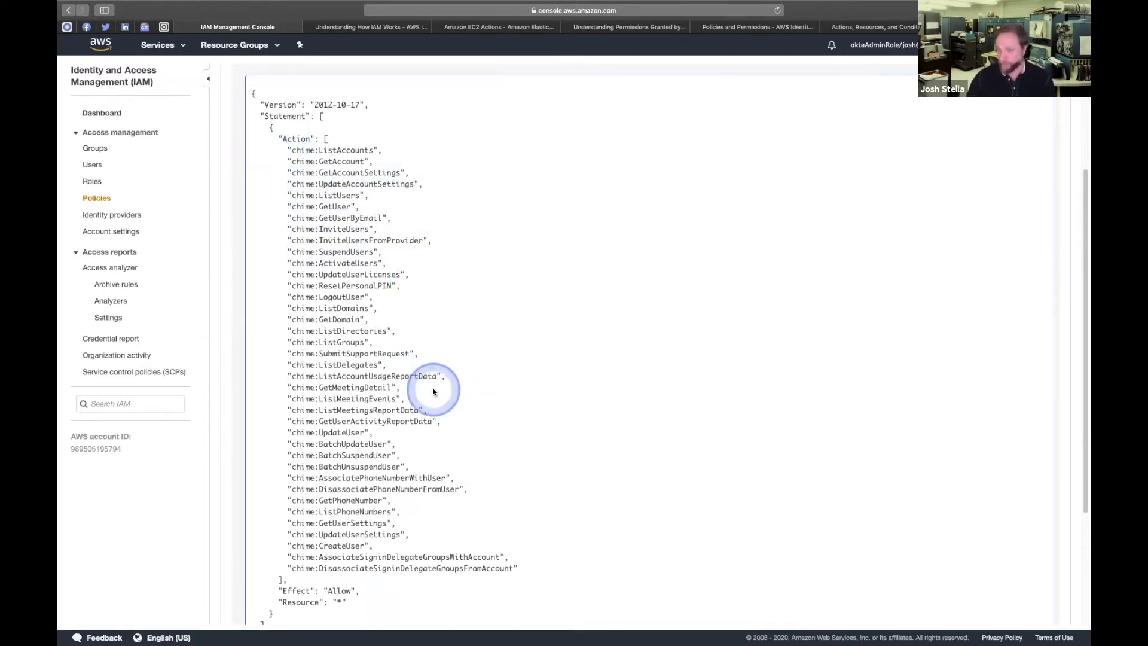
Show the Amazon EC2 API reference listing EC2 actions grouped by category.
{"action": "left_click", "coordinate": [498, 28]}
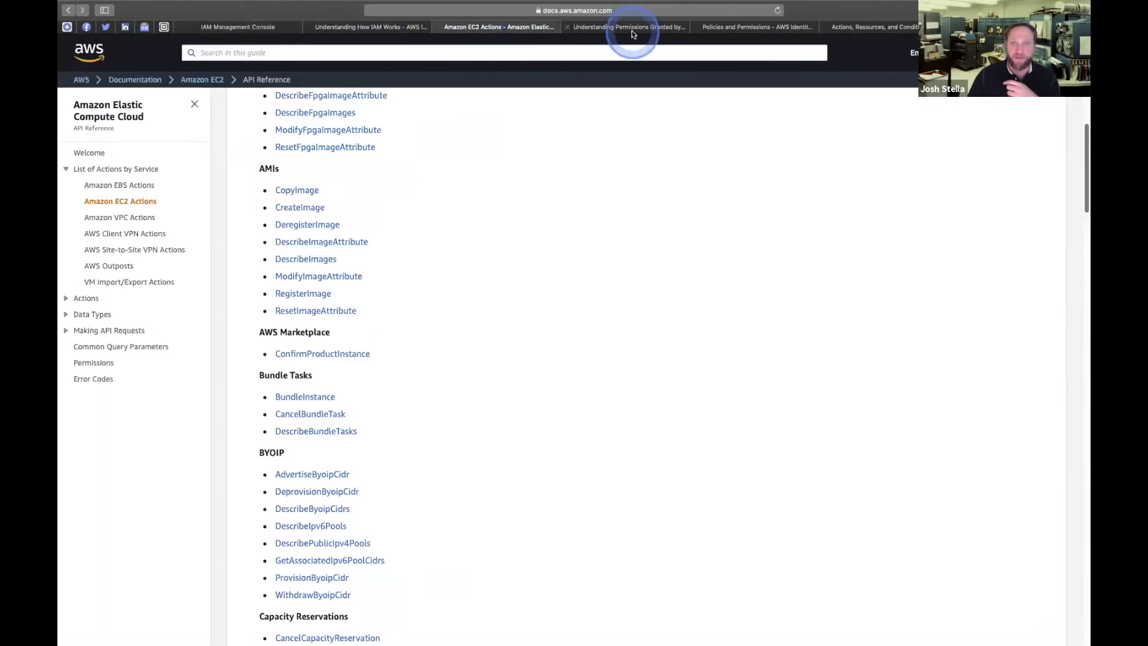
{"action": "left_click", "coordinate": [757, 28]}
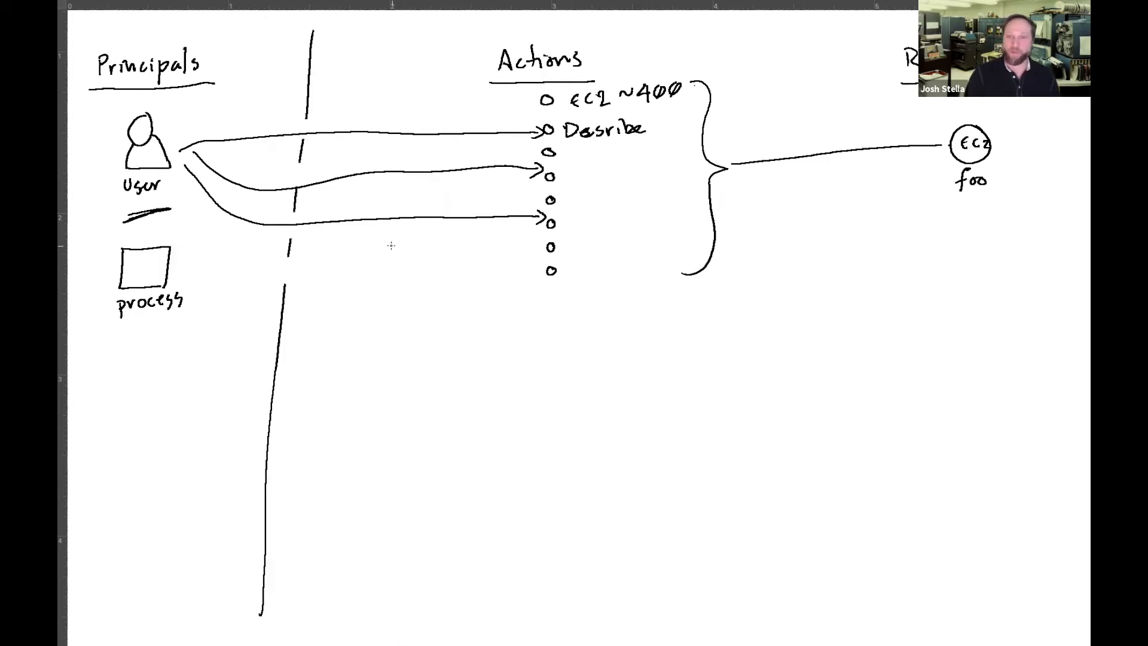
Add a short stroke at the top of the brace beside the ~400 note on the diagram.
{"action": "left_click", "coordinate": [701, 82]}
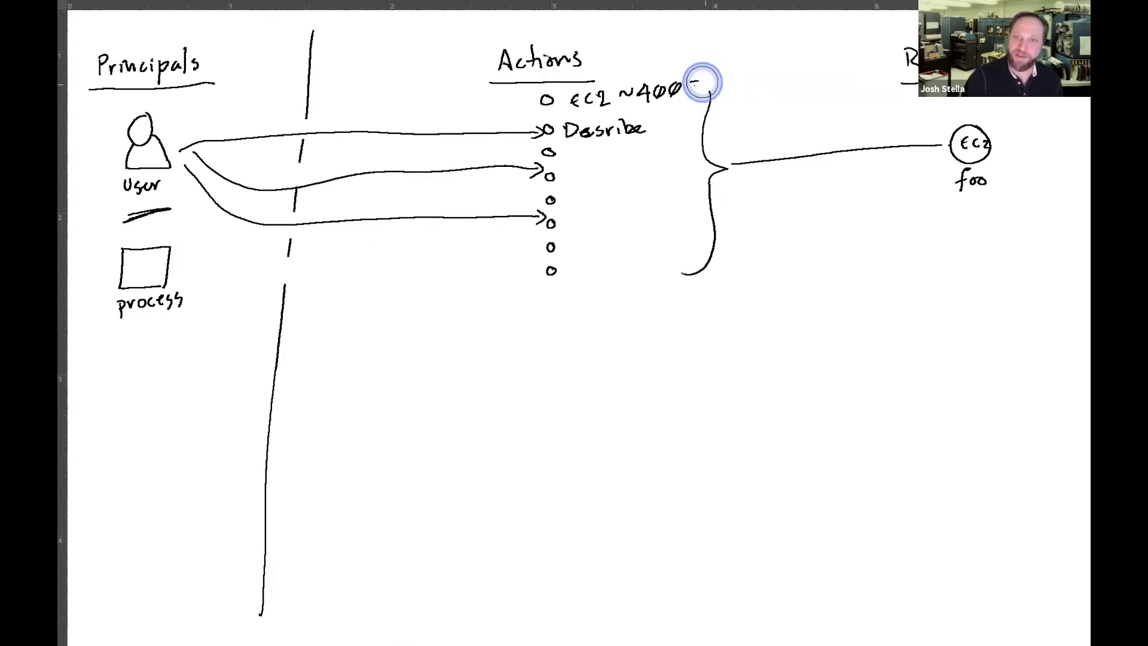